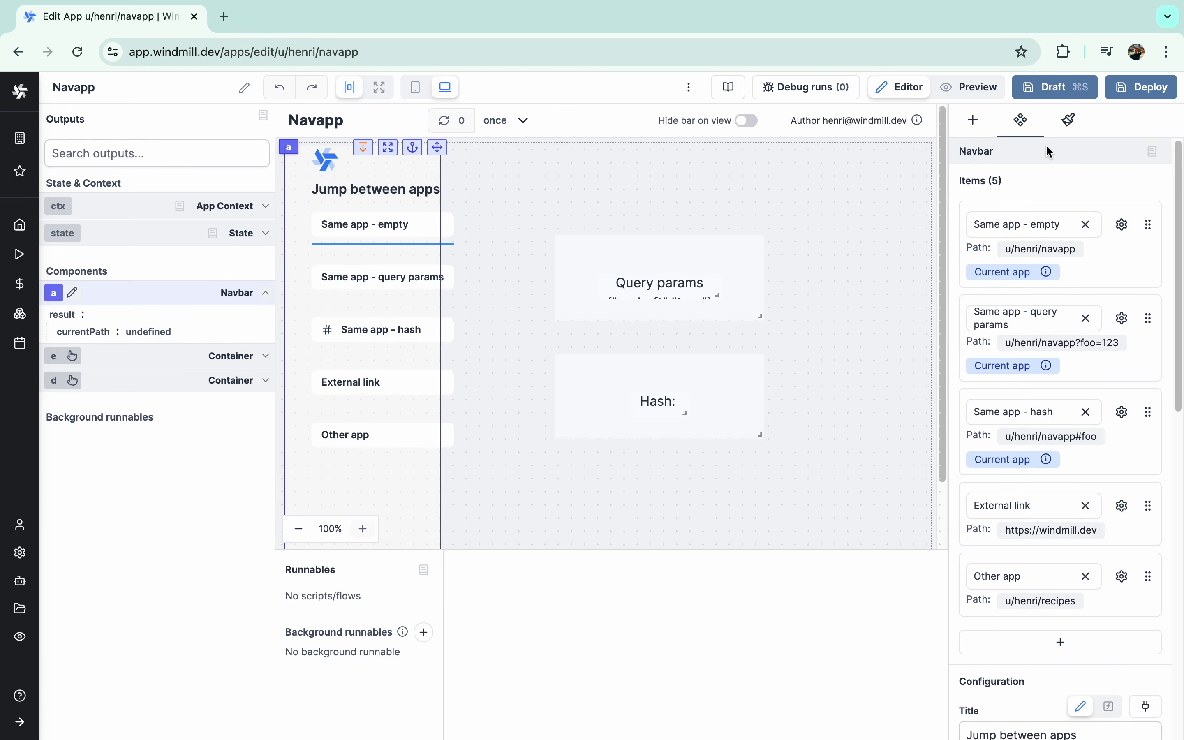
pyautogui.moveTo(1013, 176)
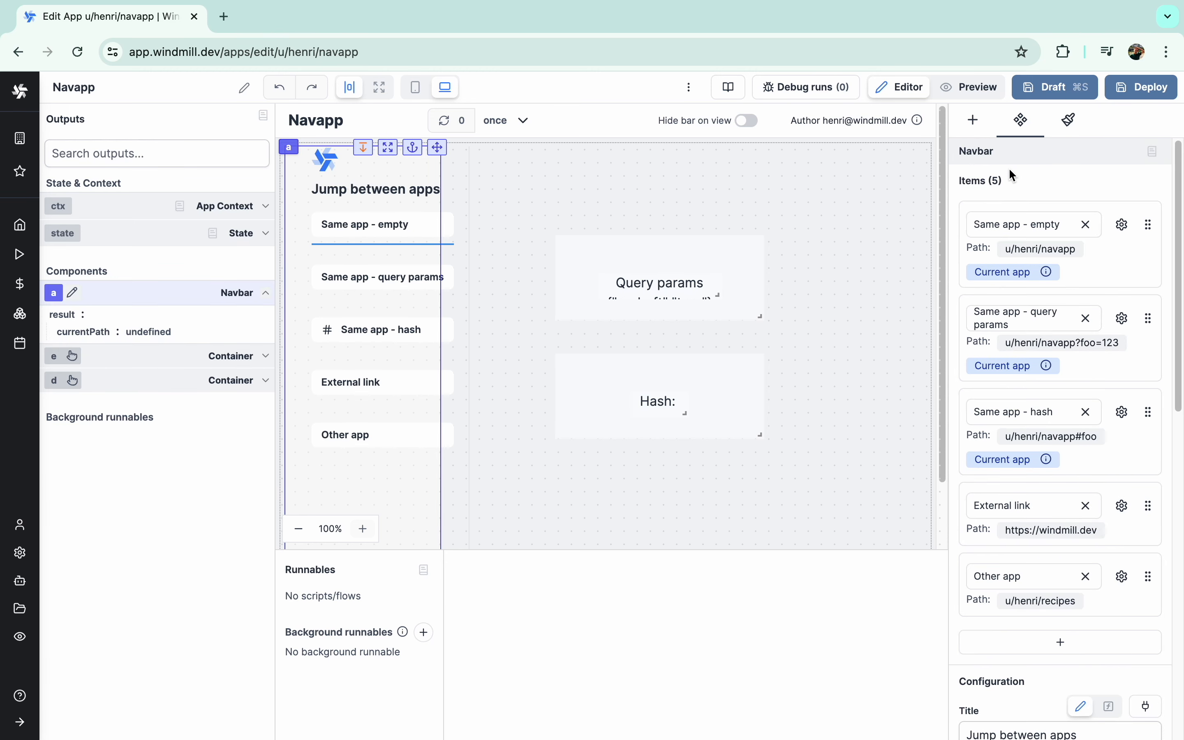
pyautogui.moveTo(1052, 337)
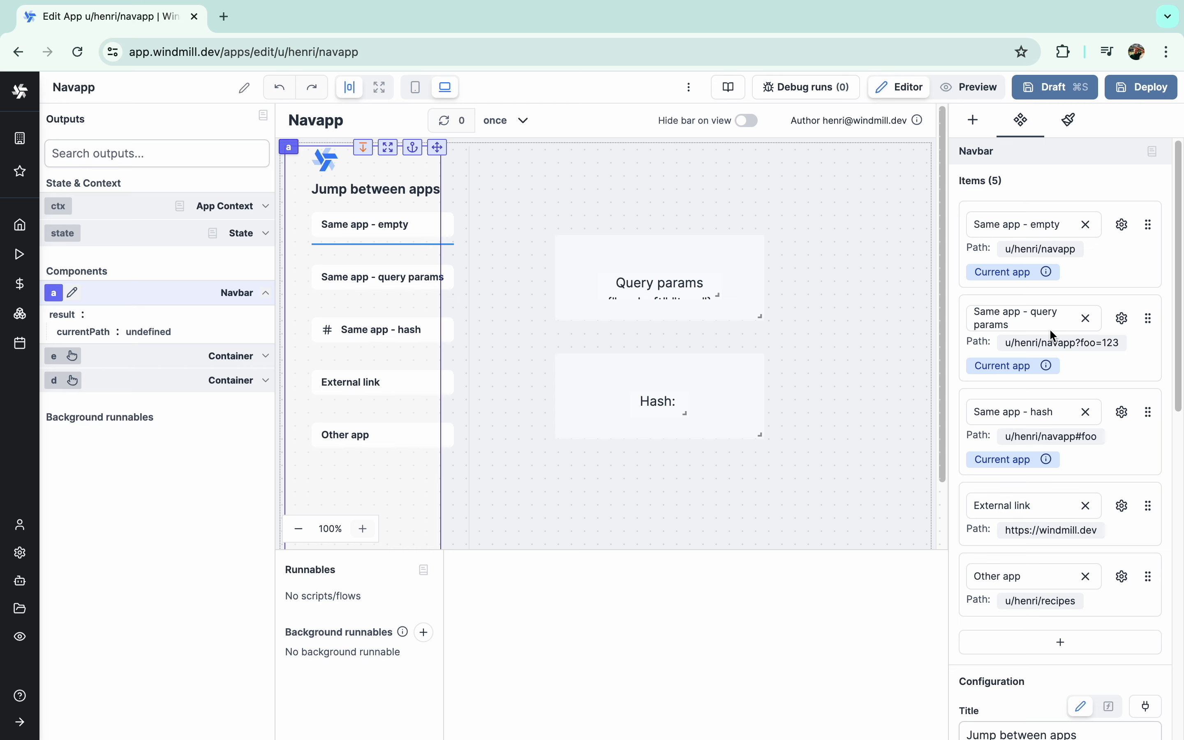
pyautogui.moveTo(851, 412)
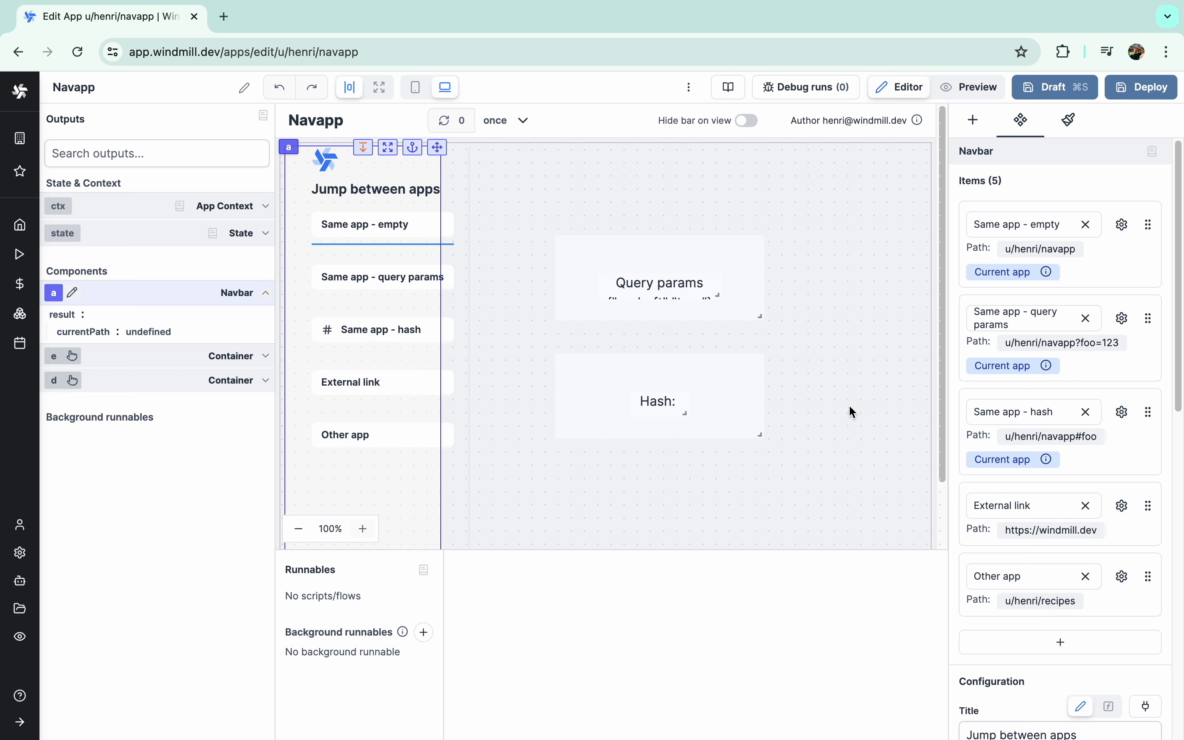
# Step: Select the Hash text component to reveal its template bound to ctx.hash
pyautogui.click(659, 286)
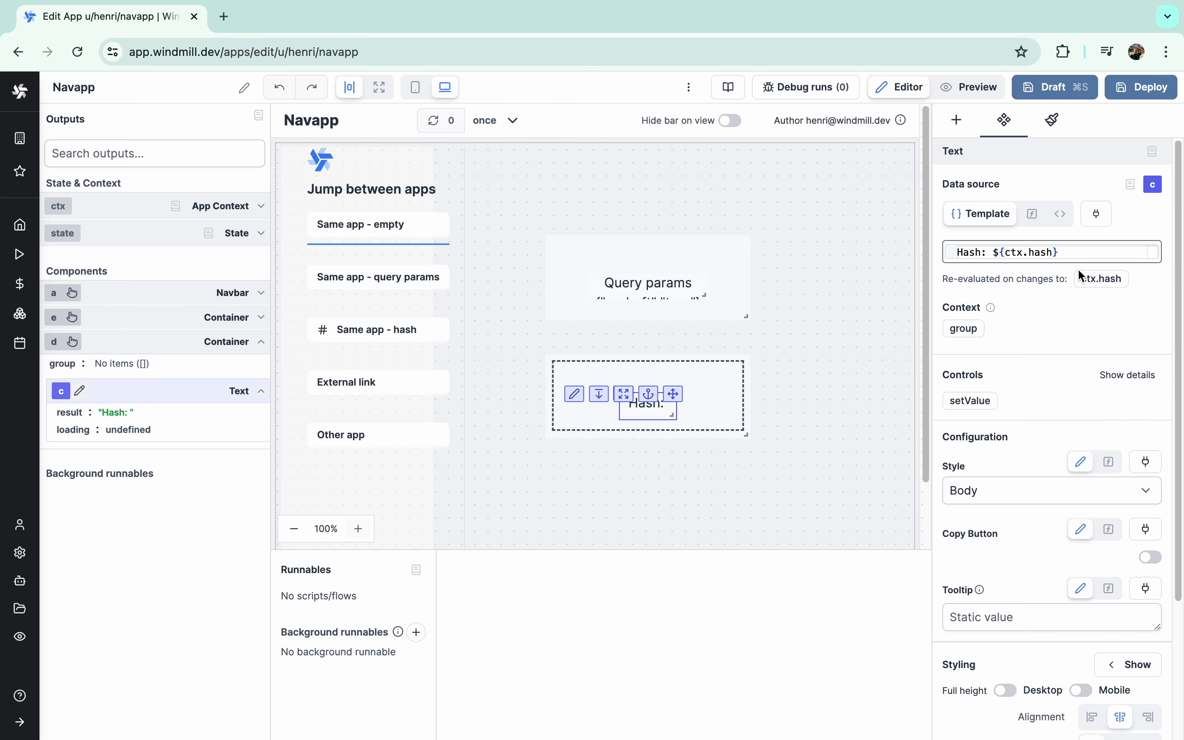
pyautogui.moveTo(1143, 87)
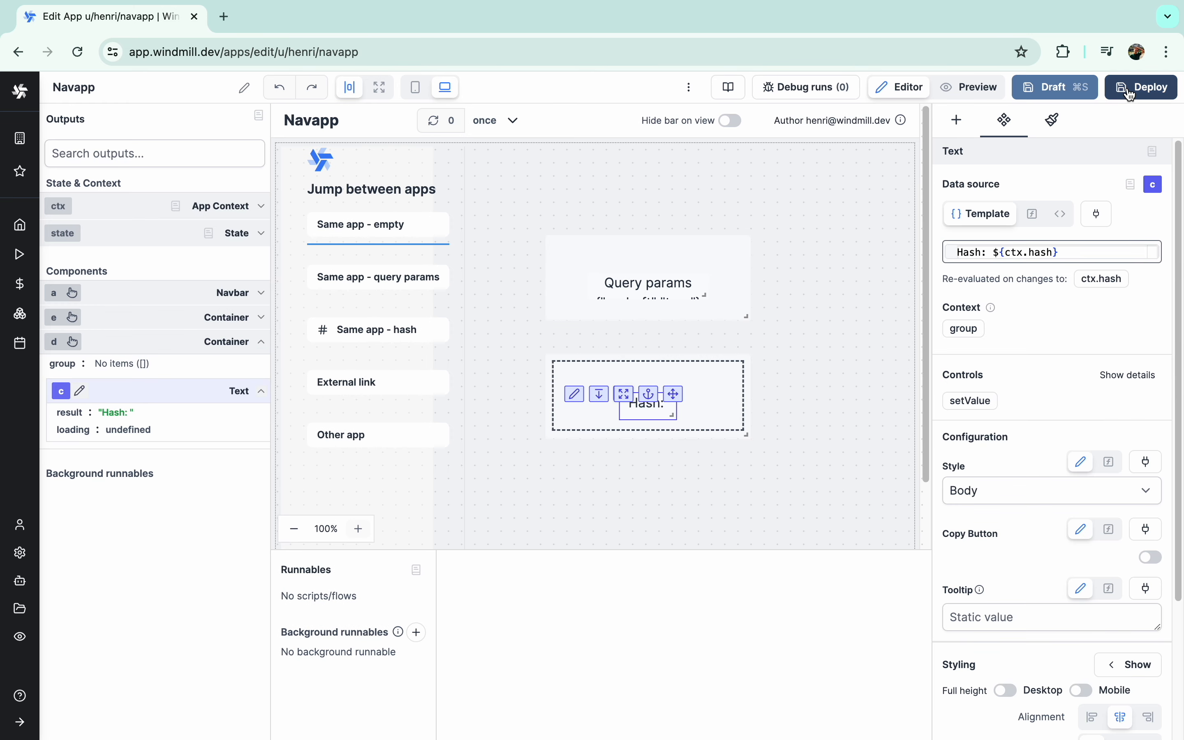
# Step: Deploy Navapp, then follow its same-app query-params and hash links in the live view
pyautogui.click(1141, 87)
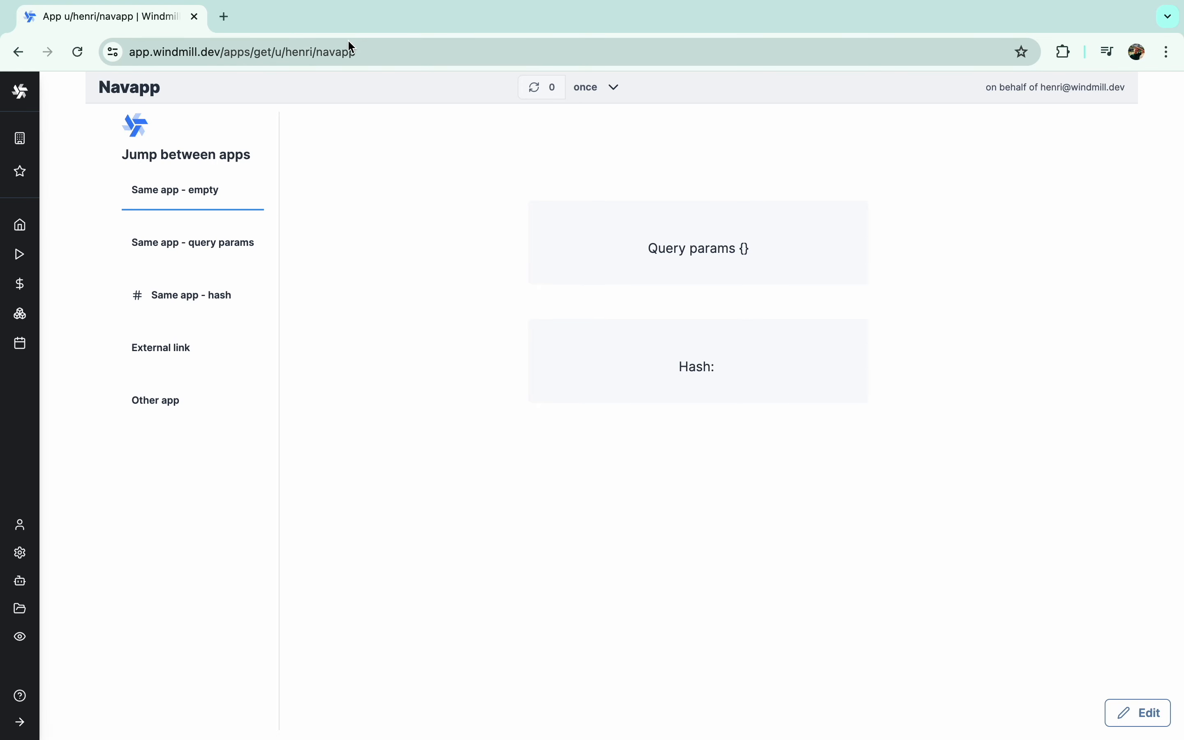
pyautogui.click(192, 242)
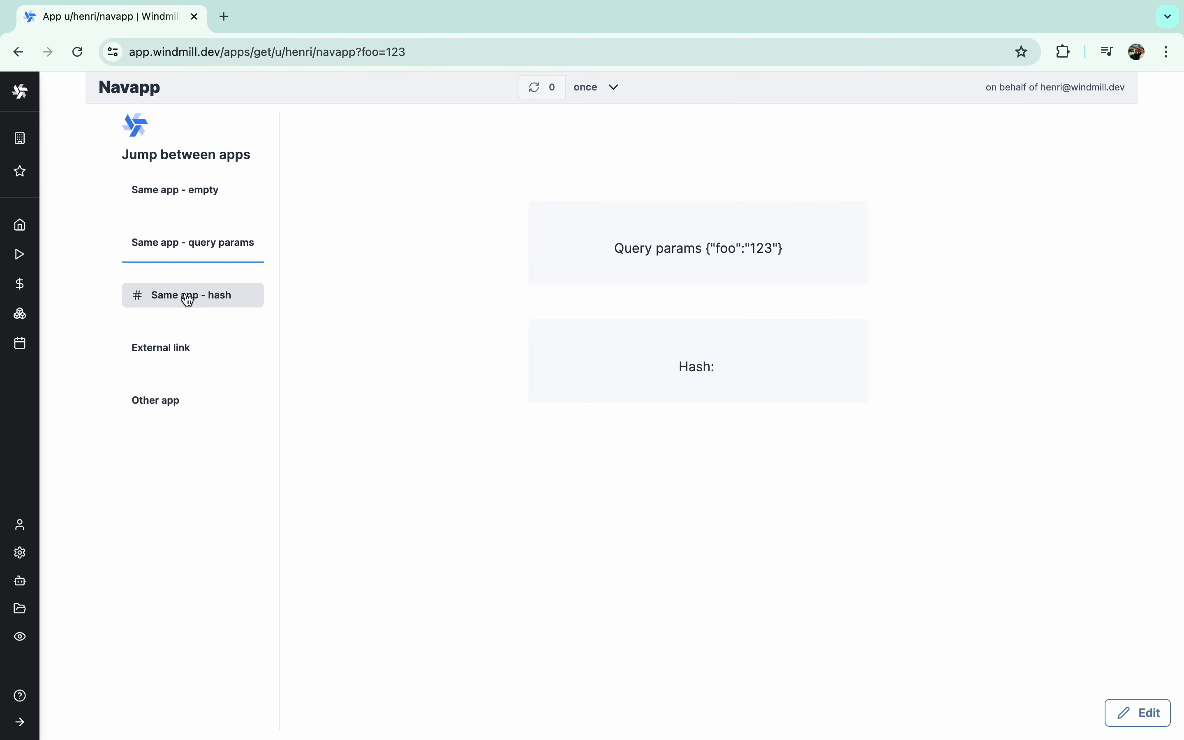
pyautogui.click(192, 294)
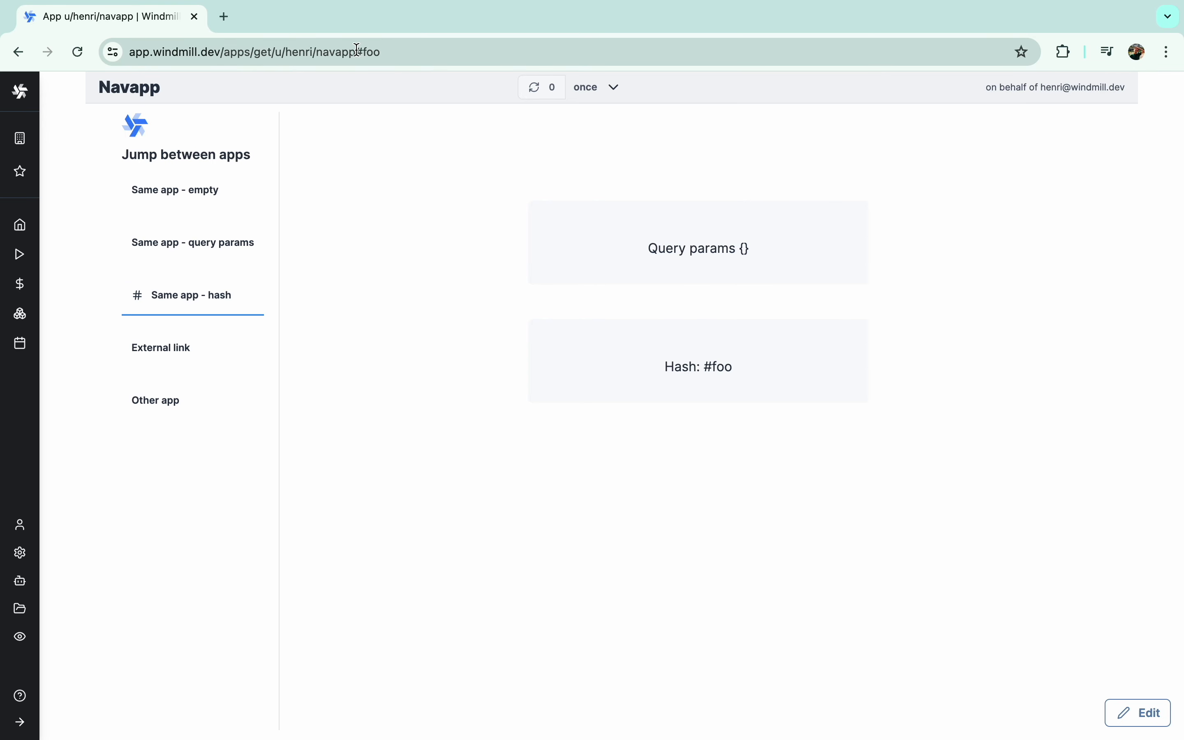
pyautogui.moveTo(464, 320)
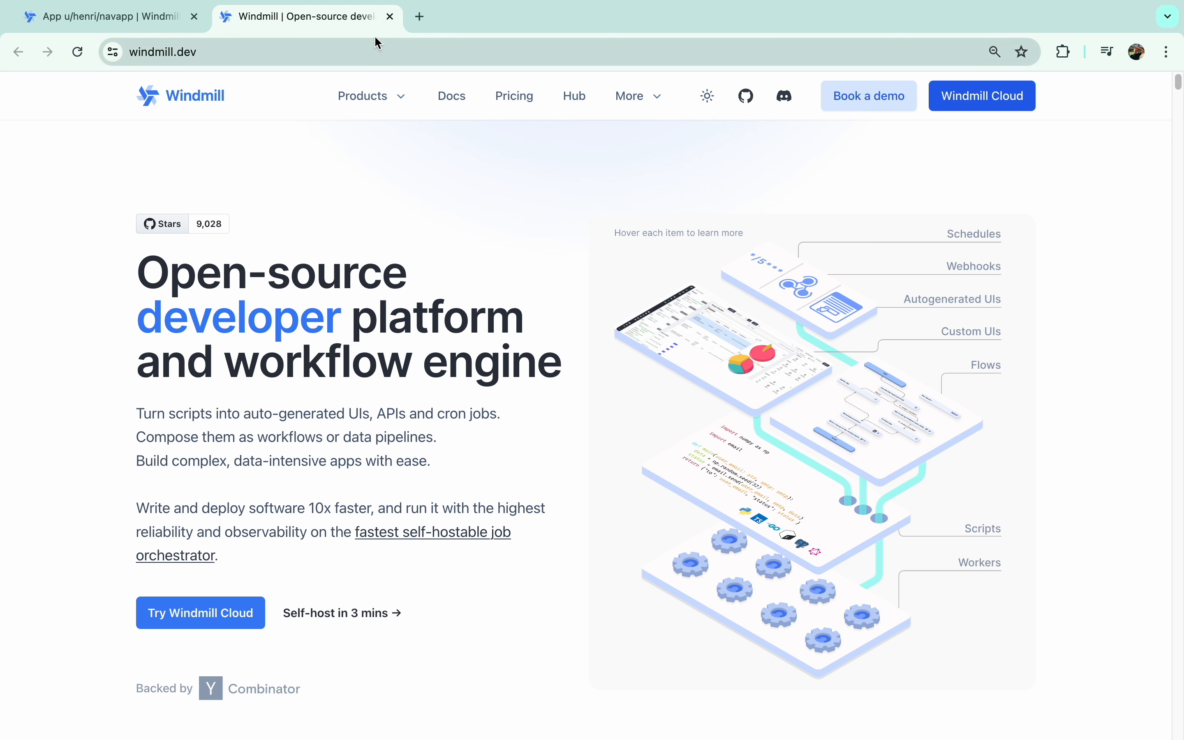
# Step: Follow the Other app link into Recipes, view the cashew shrimp recipe, then reopen Navapp for editing from Home
pyautogui.click(390, 16)
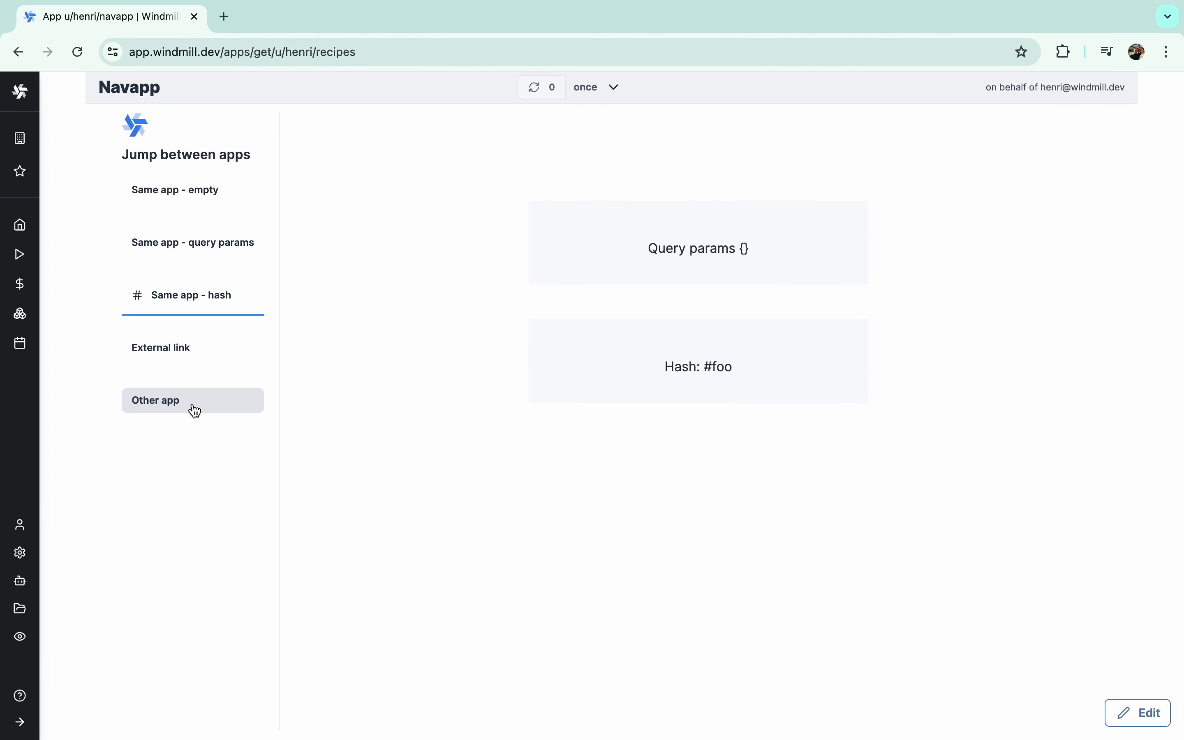
pyautogui.click(191, 400)
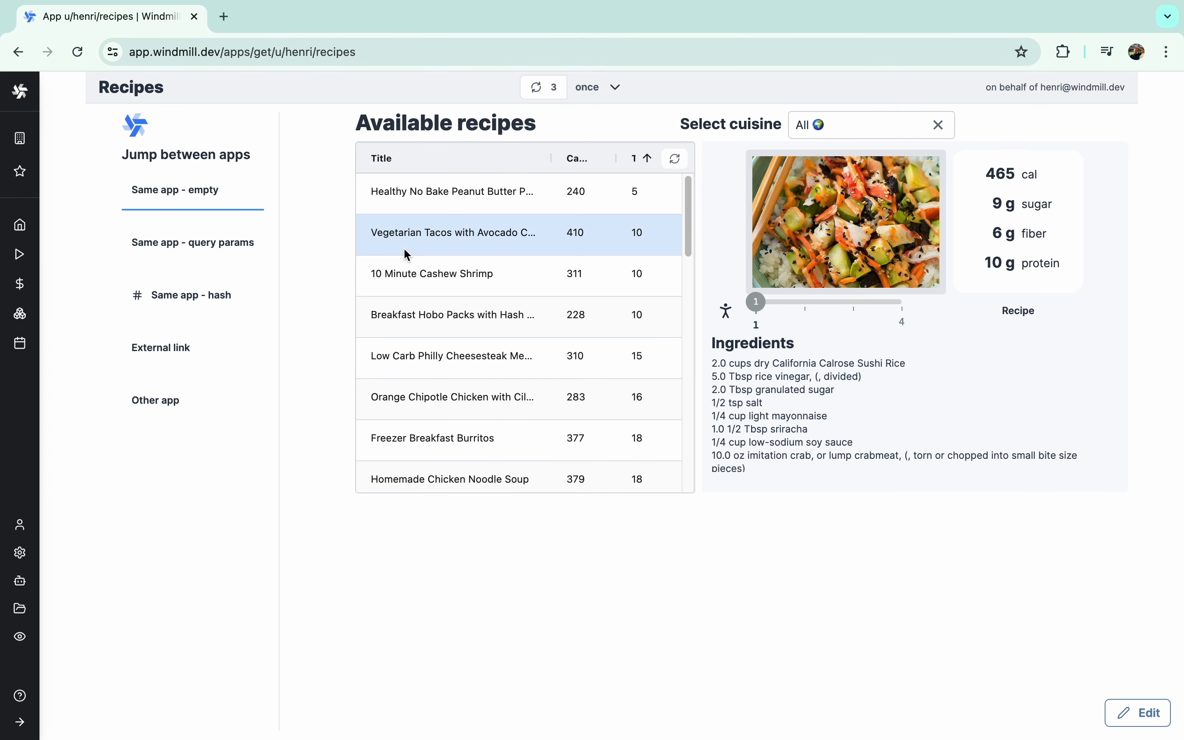
pyautogui.click(432, 273)
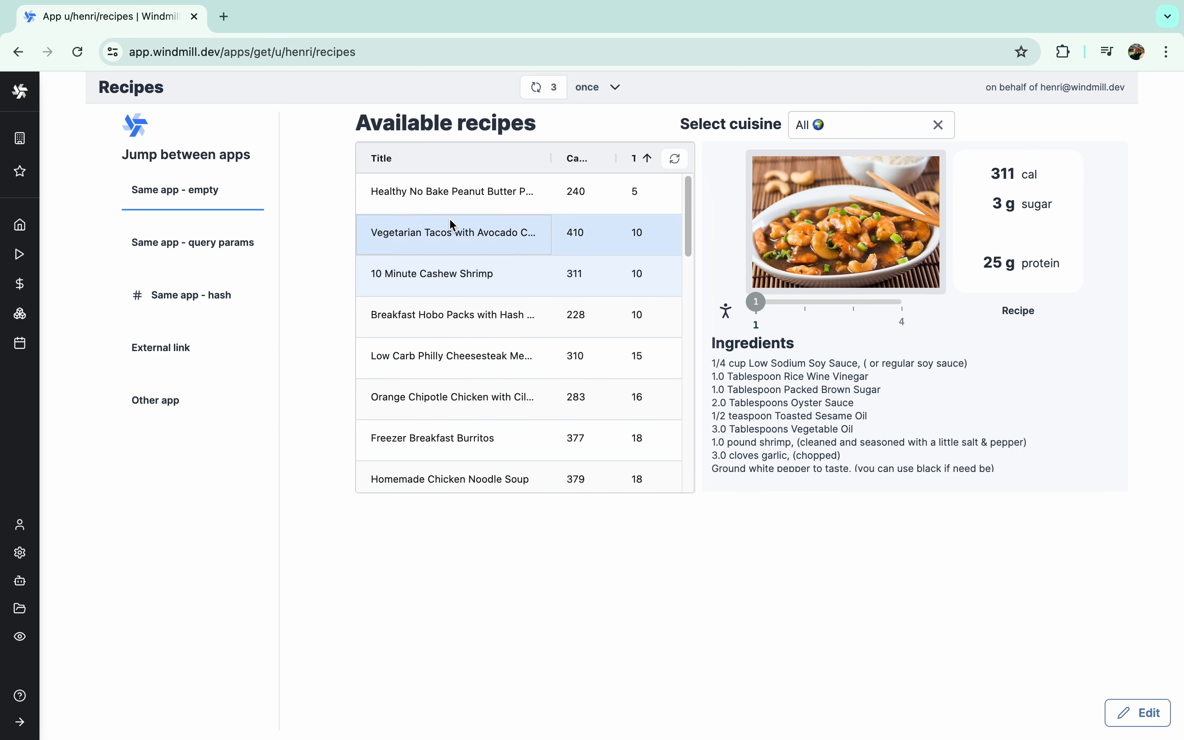
pyautogui.click(191, 294)
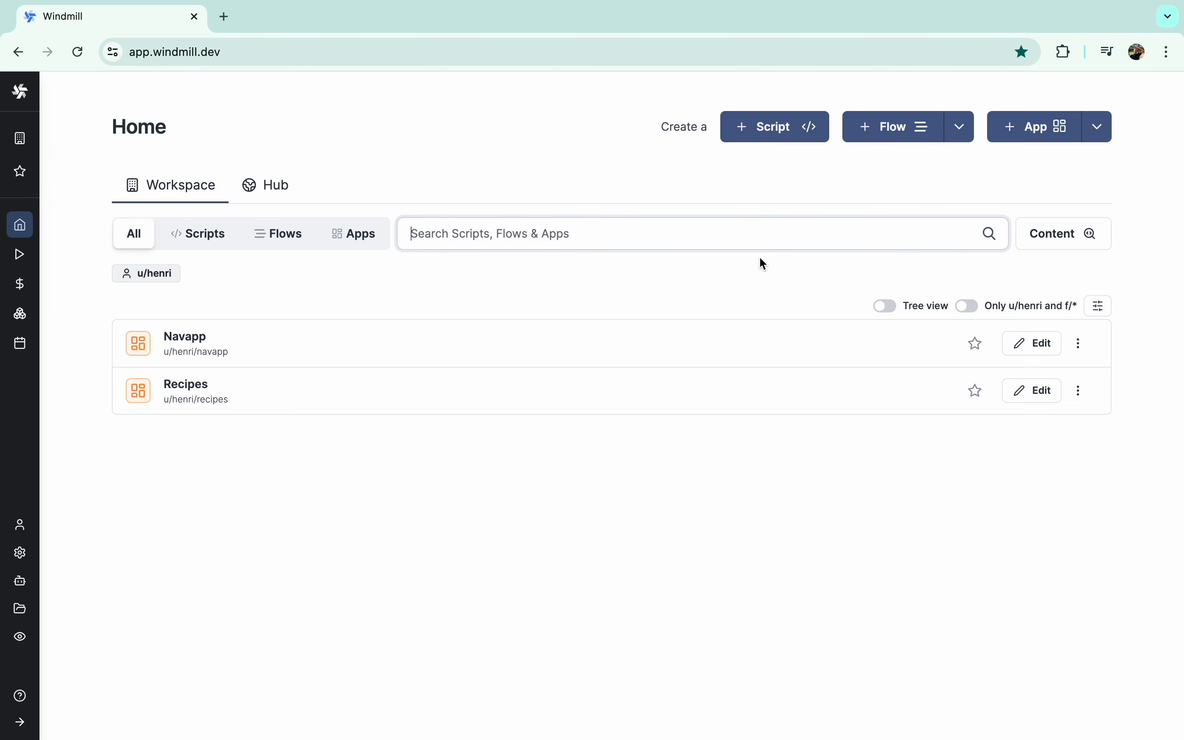
pyautogui.click(1032, 343)
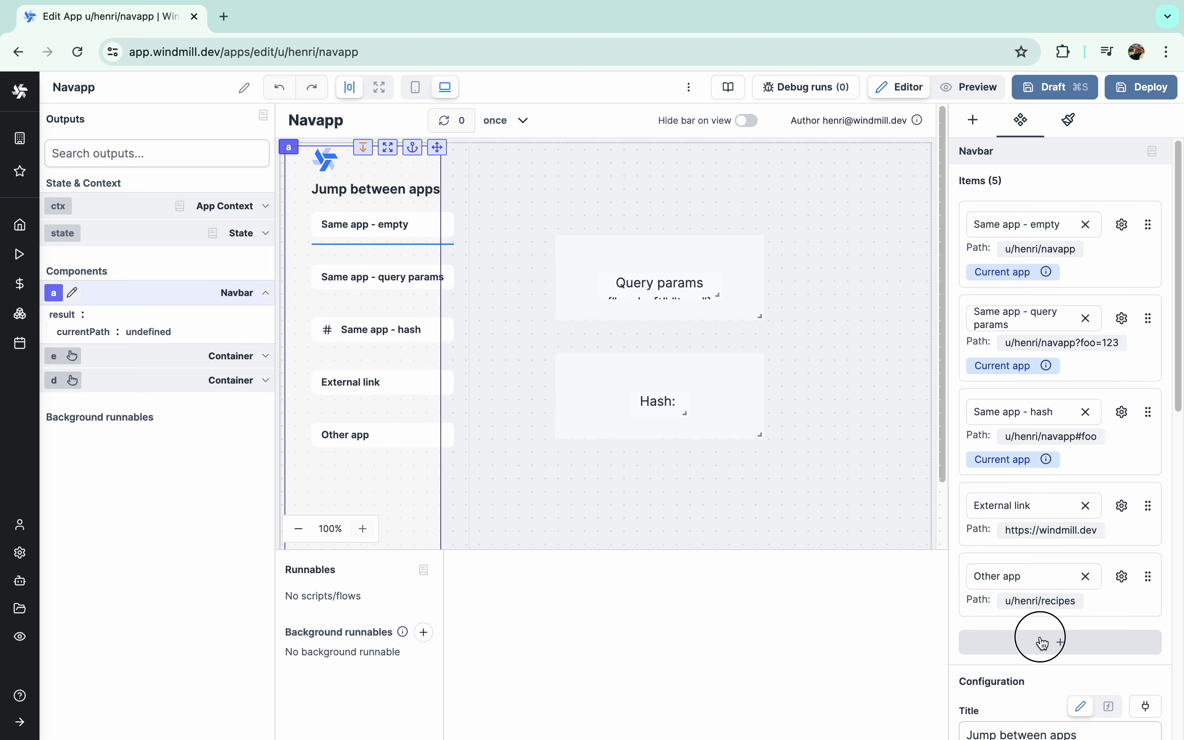
# Step: Add a navbar item 'Label' linking to an external URL, browse its icons and start the caption 'Capti'
pyautogui.click(1040, 642)
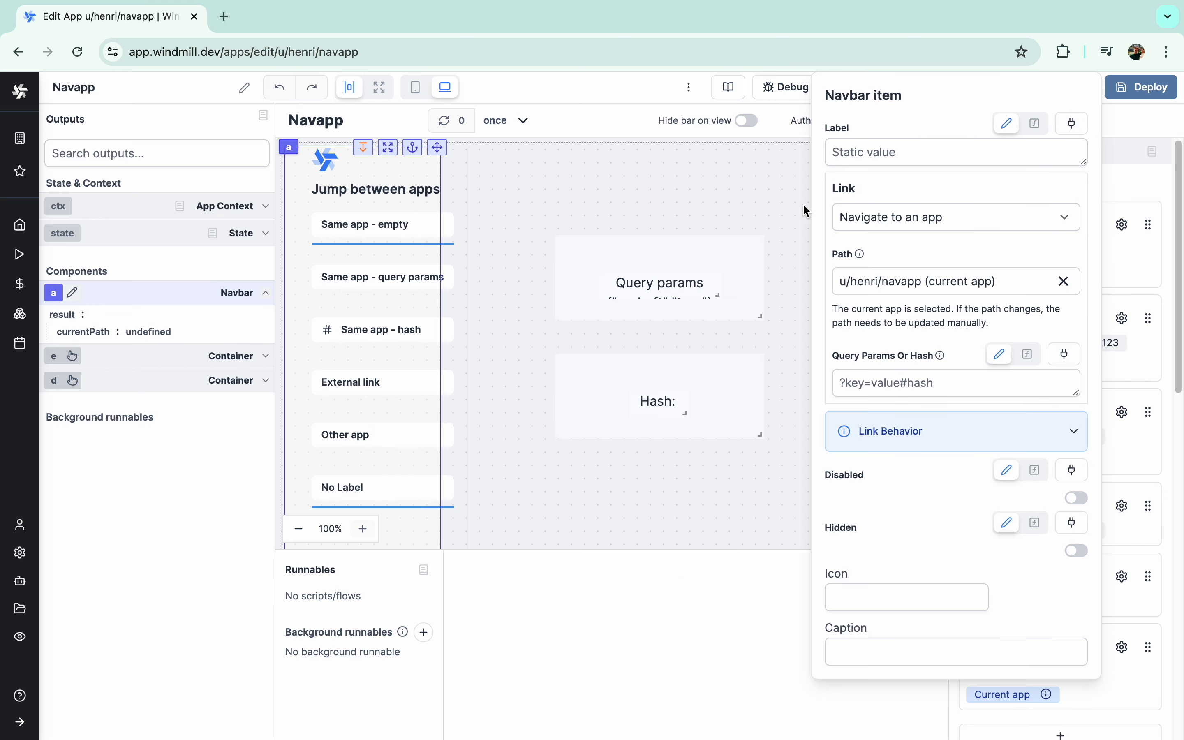
pyautogui.write('Label')
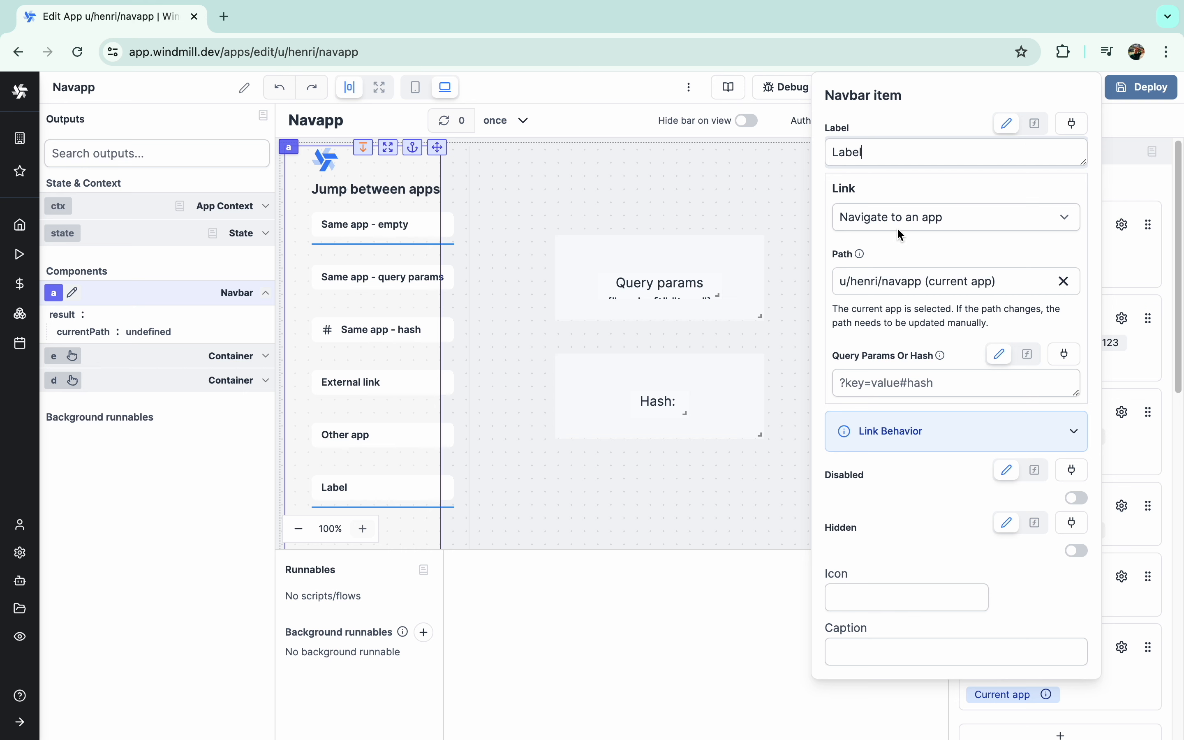
pyautogui.click(948, 281)
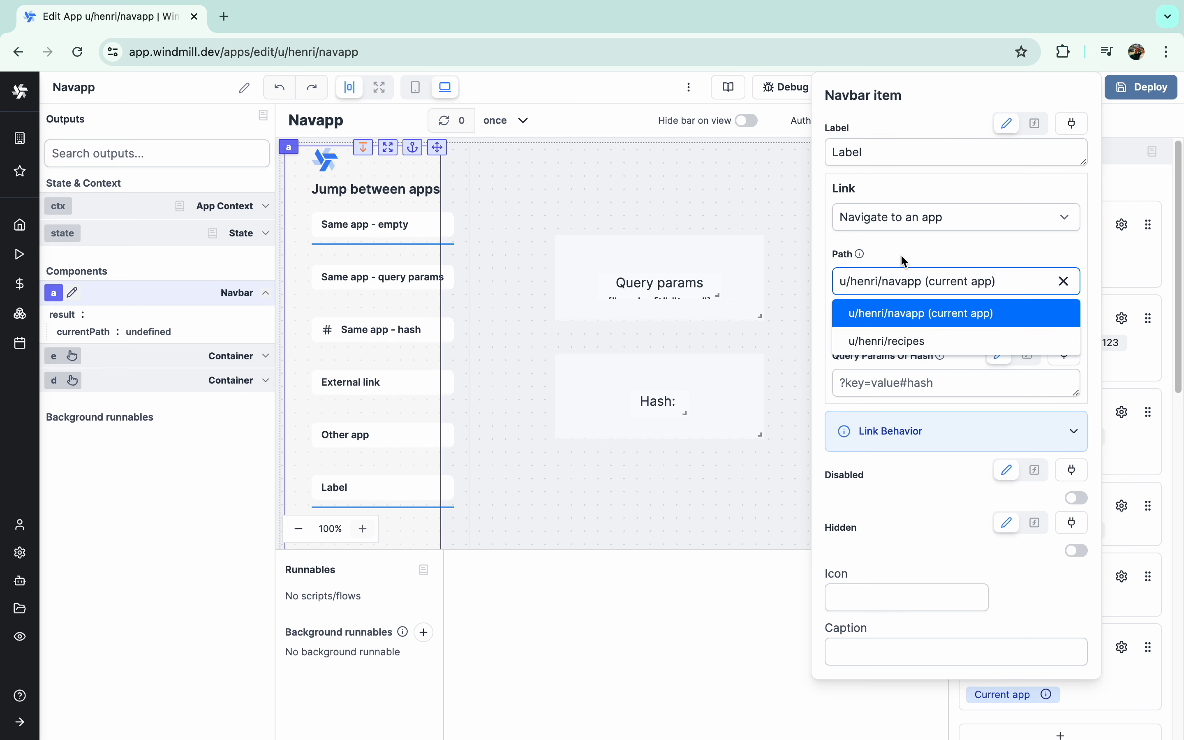
pyautogui.click(955, 217)
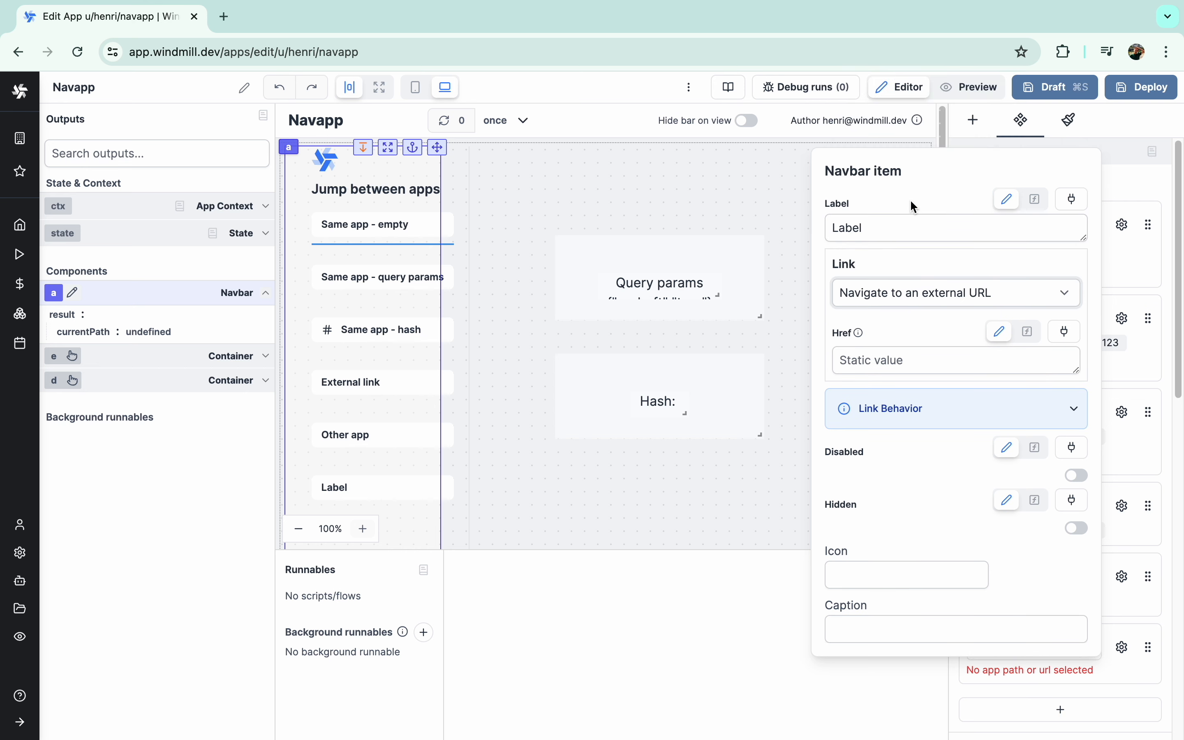
pyautogui.click(905, 574)
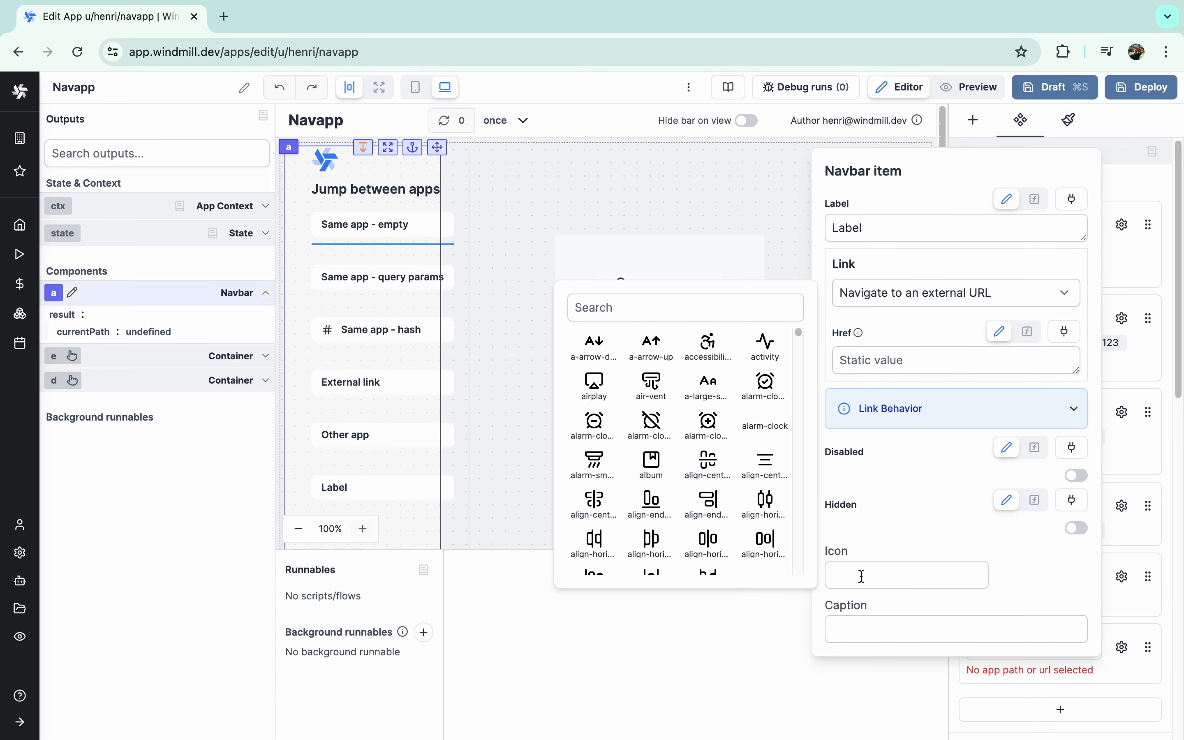
pyautogui.write('Capti')
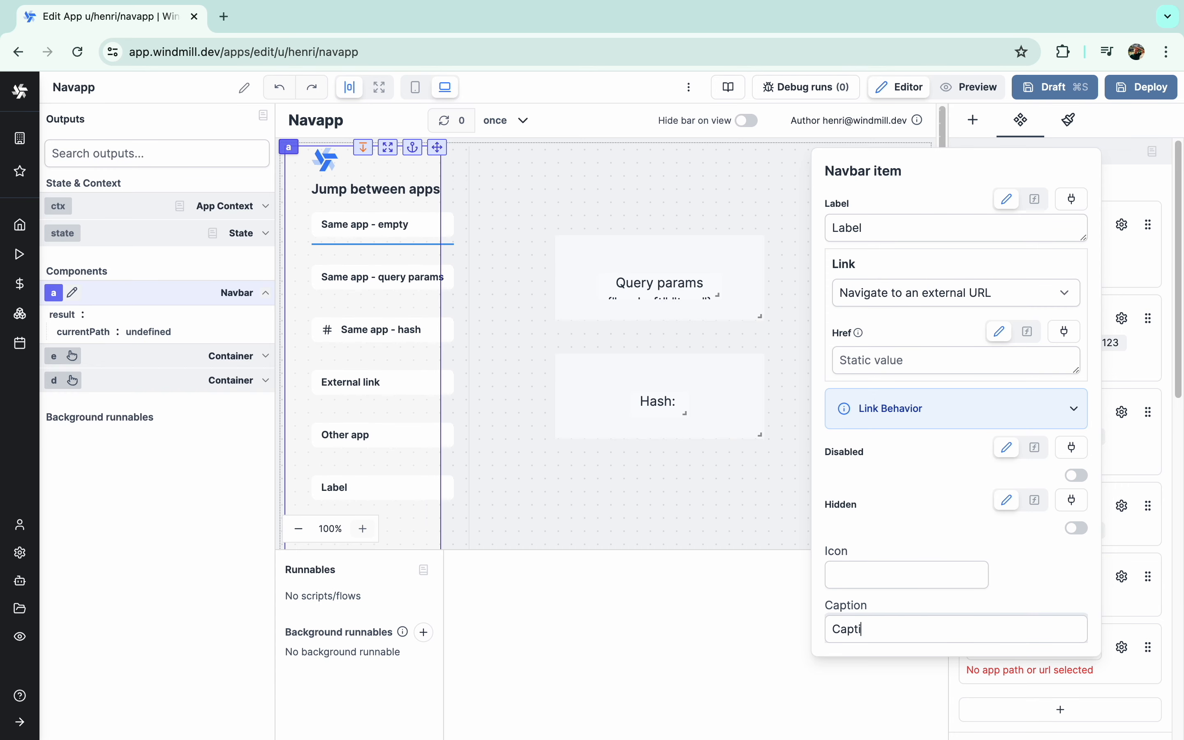